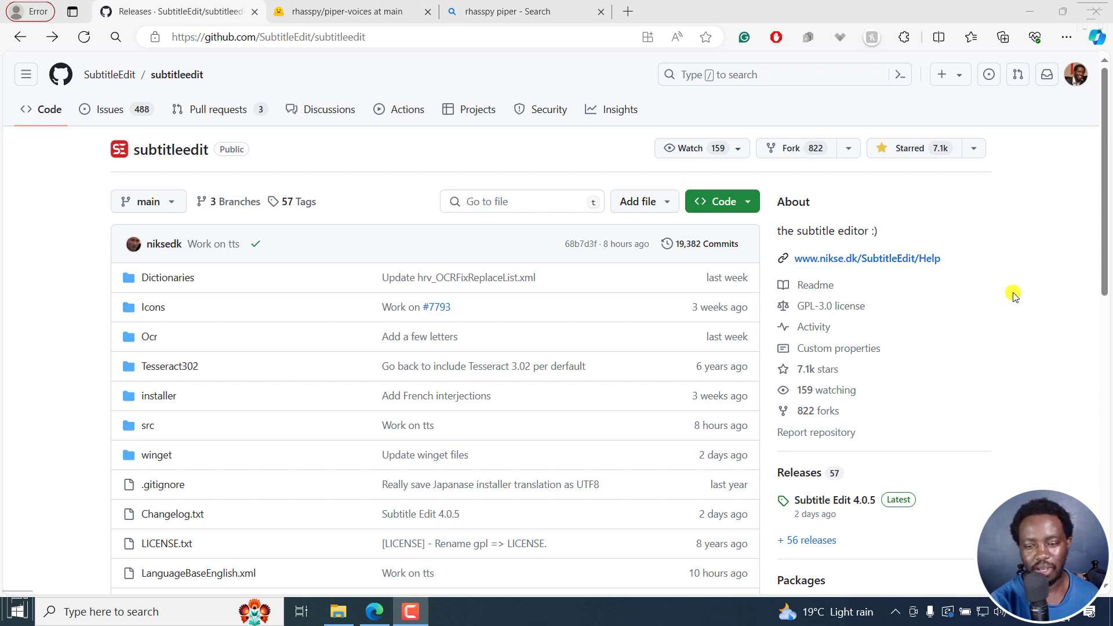
mouse_move(793, 474)
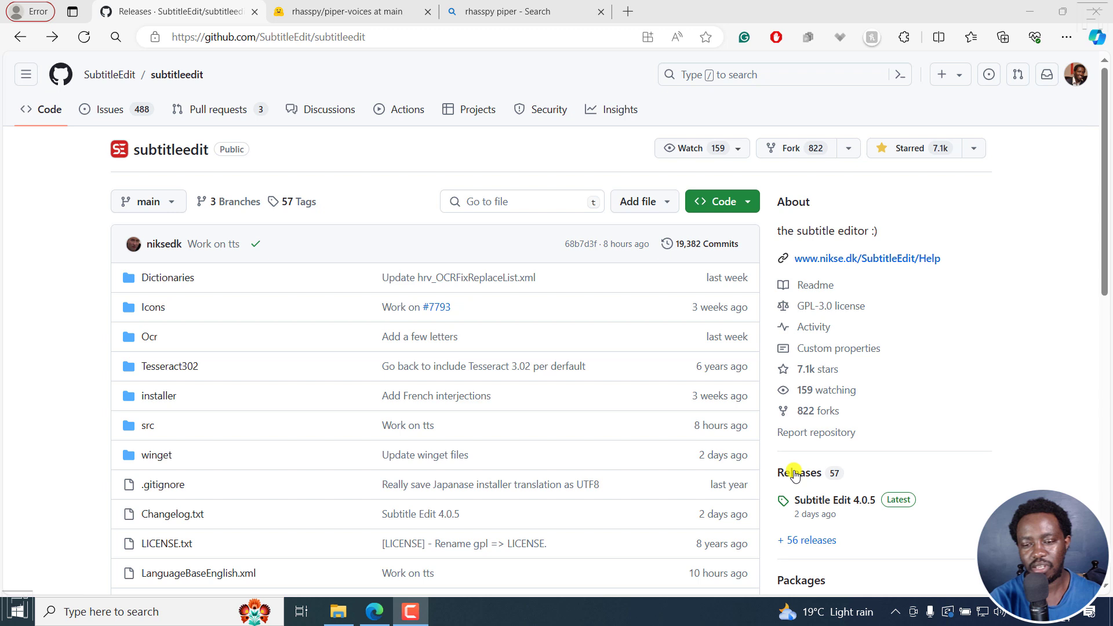
mouse_move(966, 466)
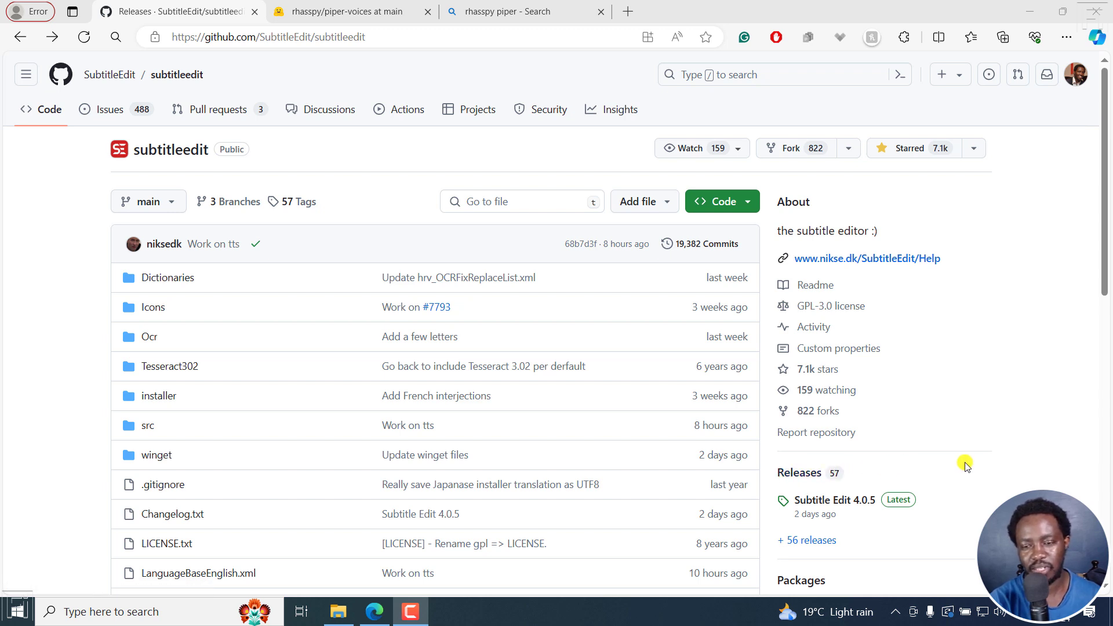
mouse_move(213, 243)
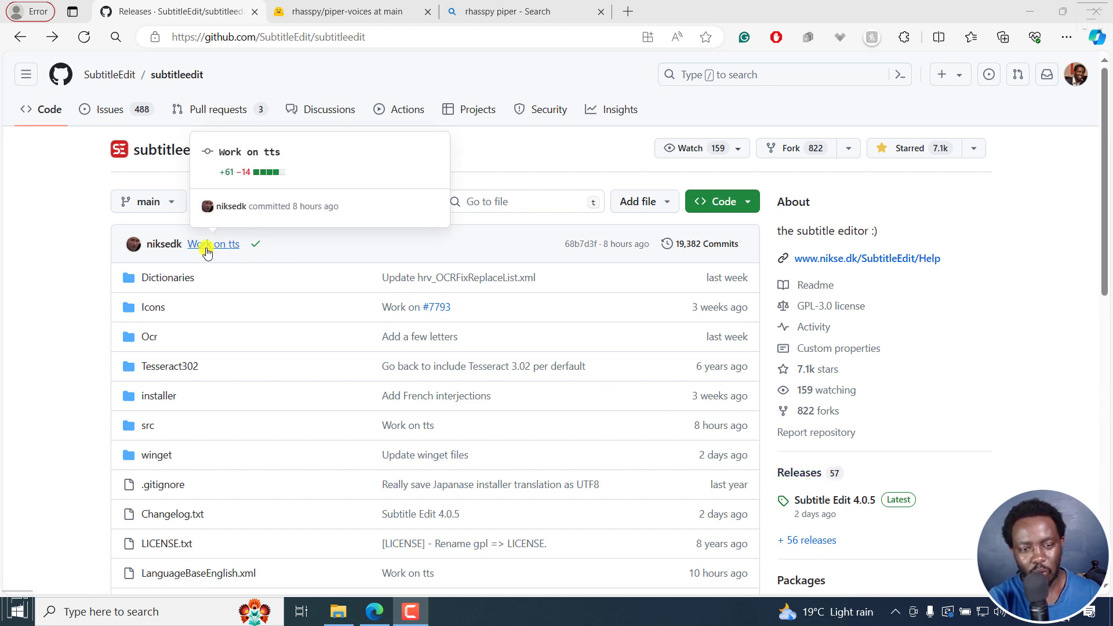
mouse_move(39, 238)
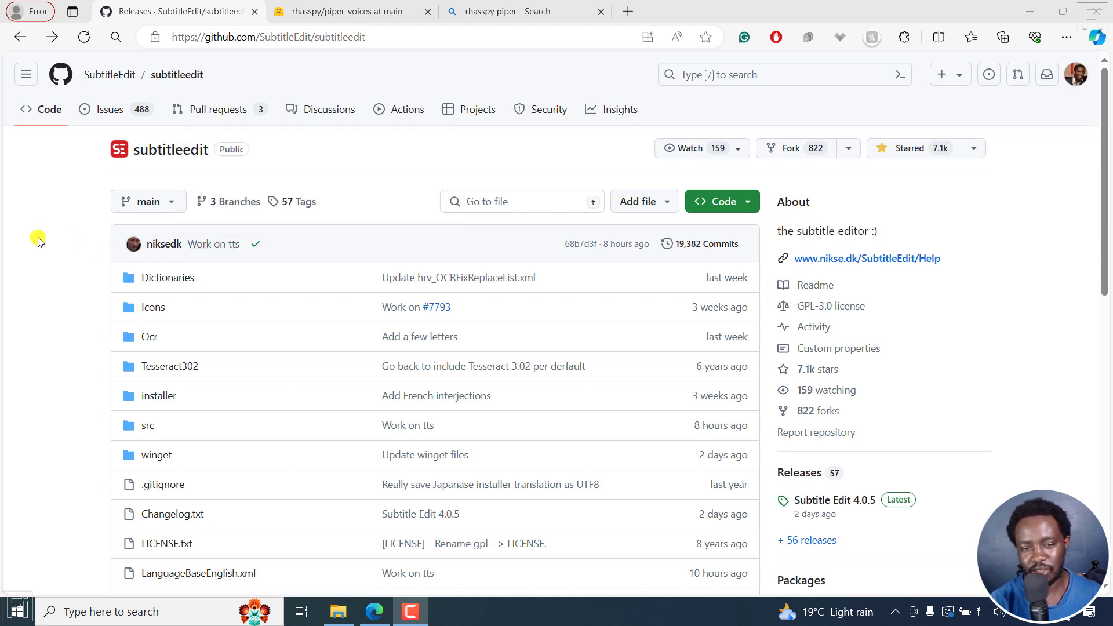
mouse_move(214, 243)
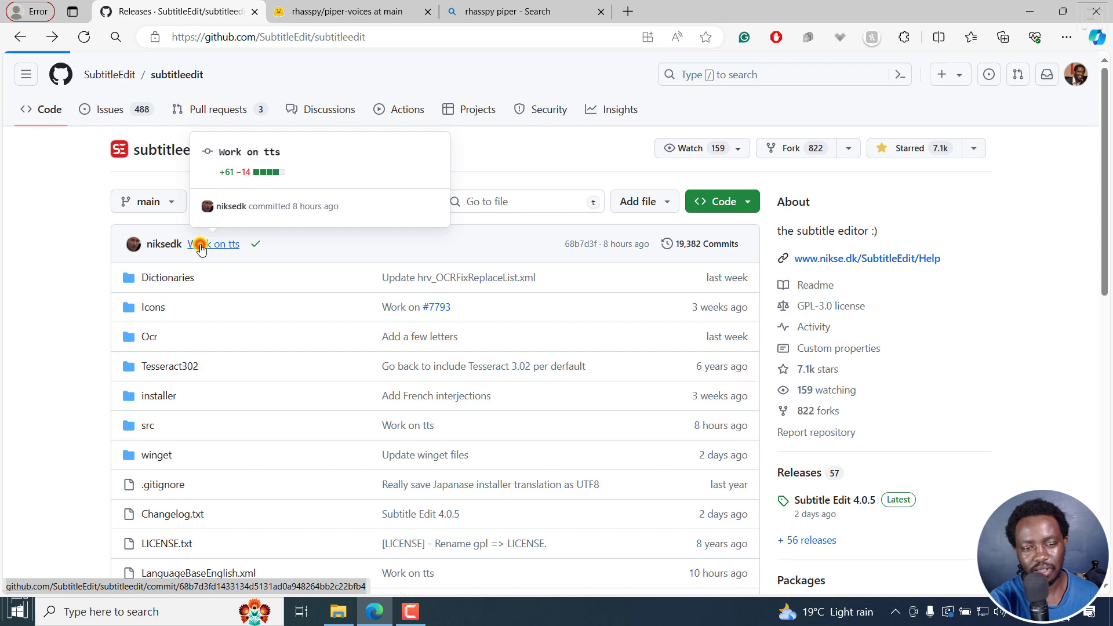
Open the latest 'Work on tts' commit to view its PiperModels.cs diff sorting voice models by name.
left_click(215, 244)
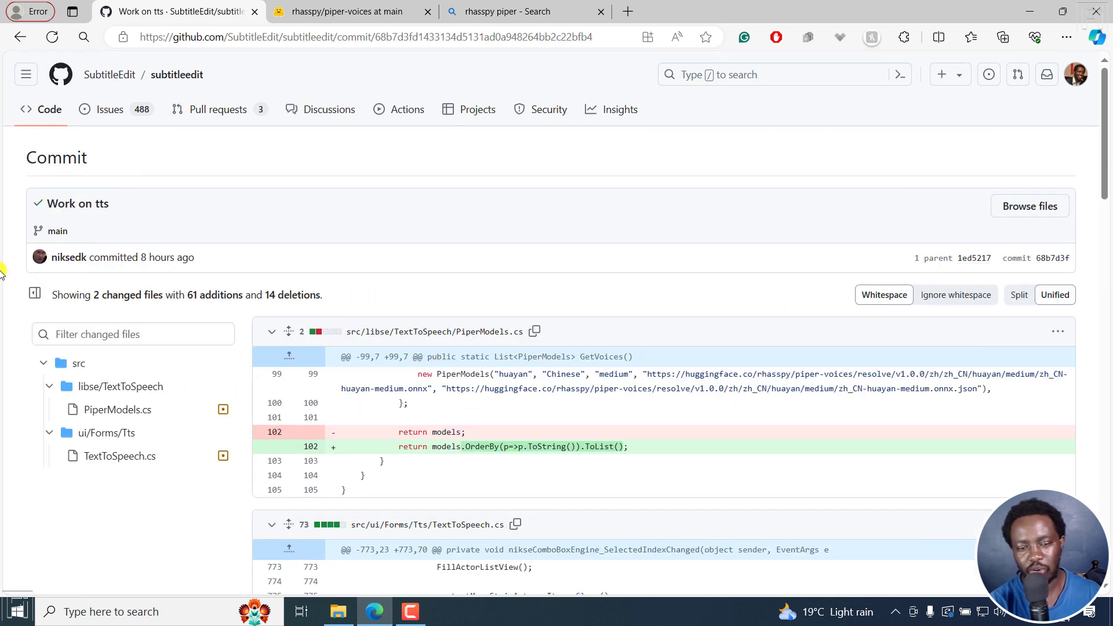
mouse_move(437, 332)
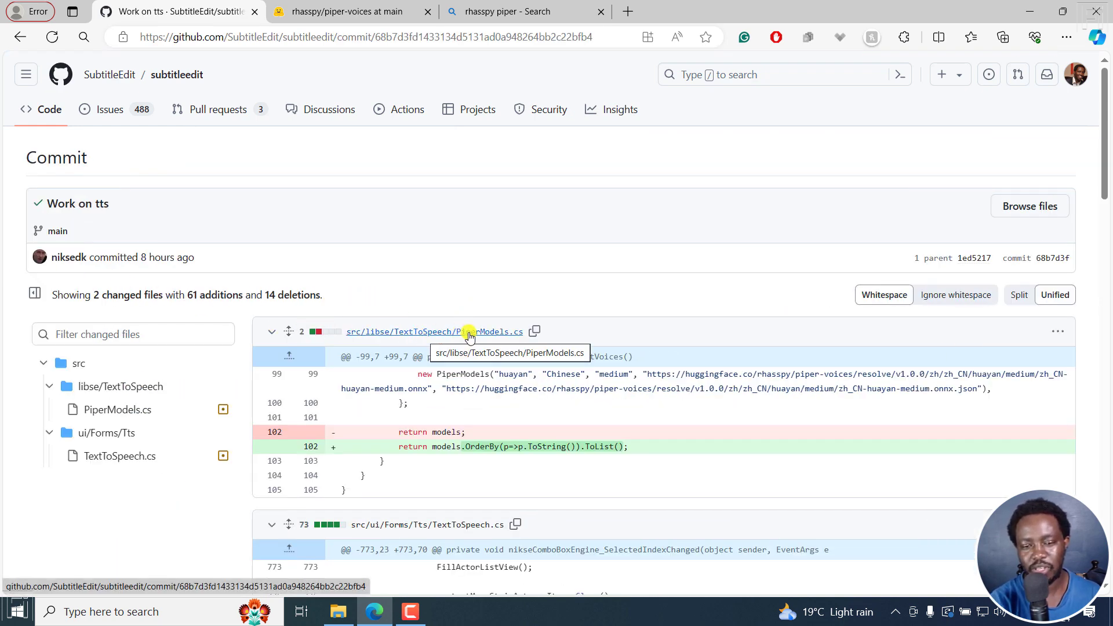
mouse_move(447, 397)
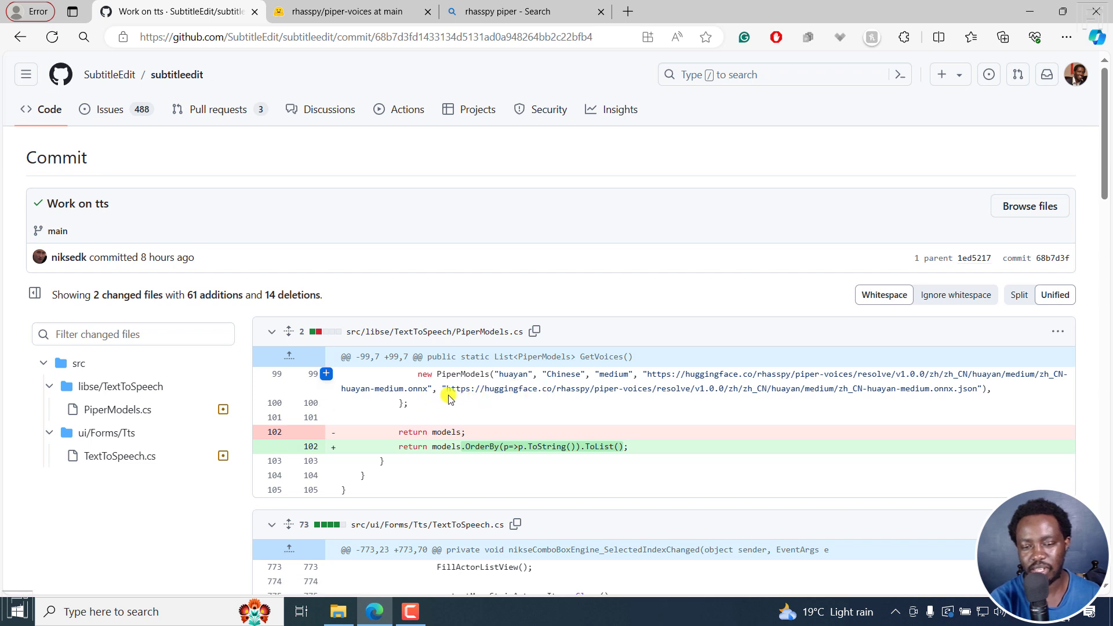
mouse_move(463, 388)
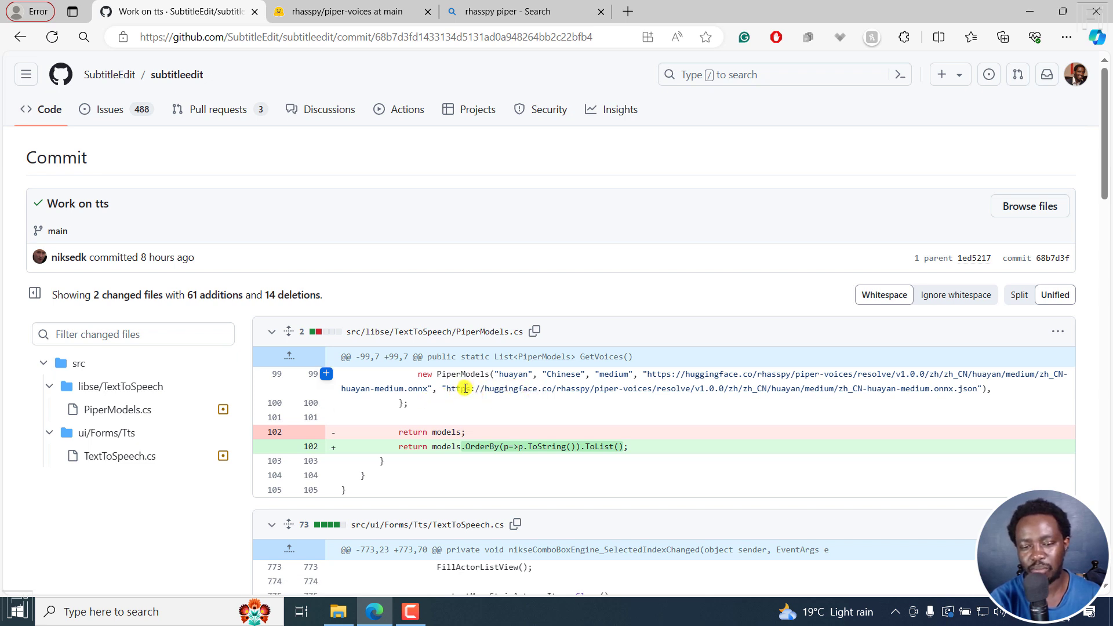
mouse_move(569, 391)
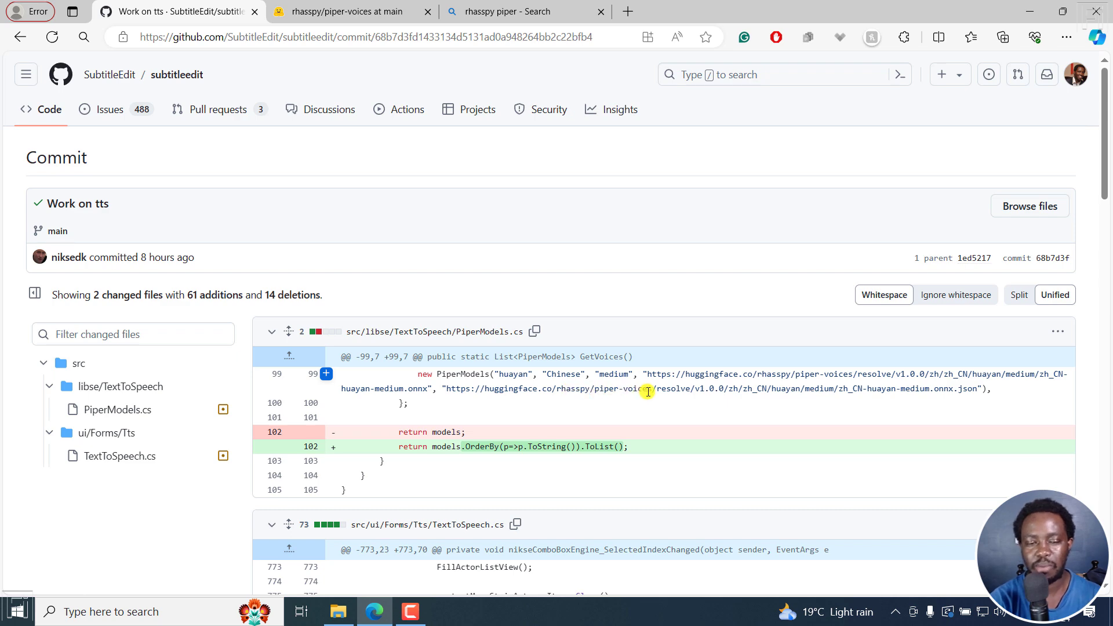
mouse_move(479, 82)
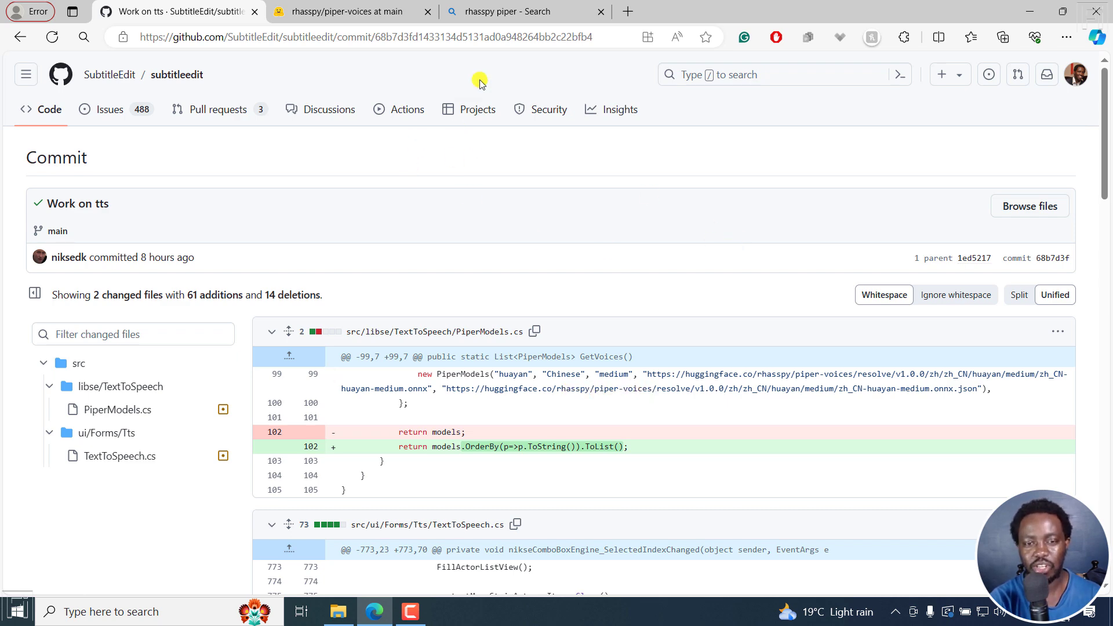
From the Bing results for rhasspy piper, open the rhasspy/piper repository on GitHub.
left_click(524, 12)
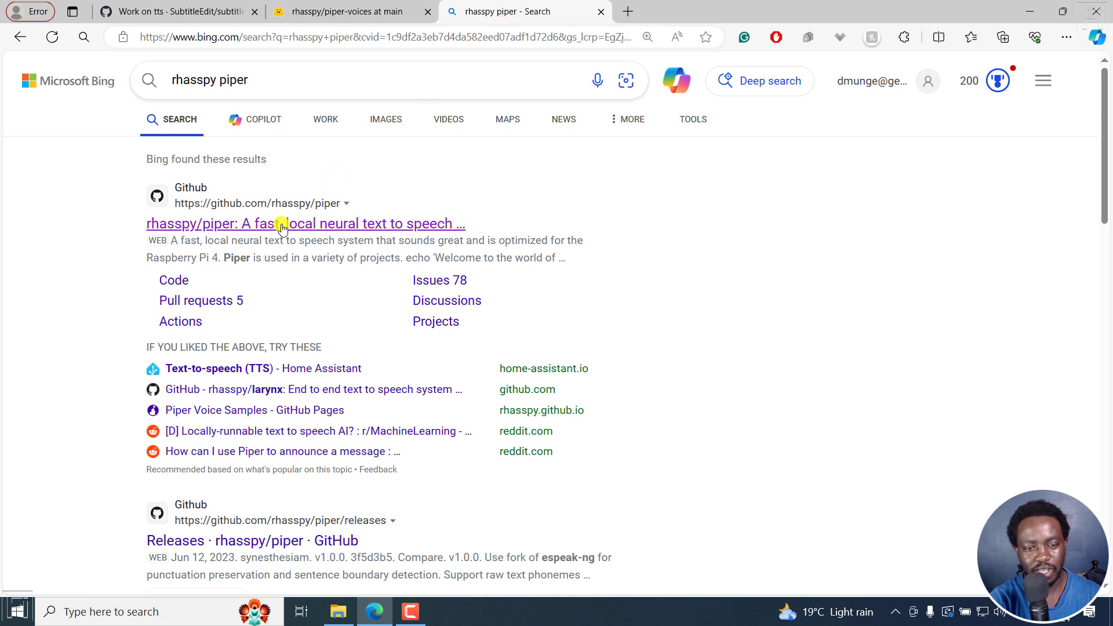
mouse_move(297, 227)
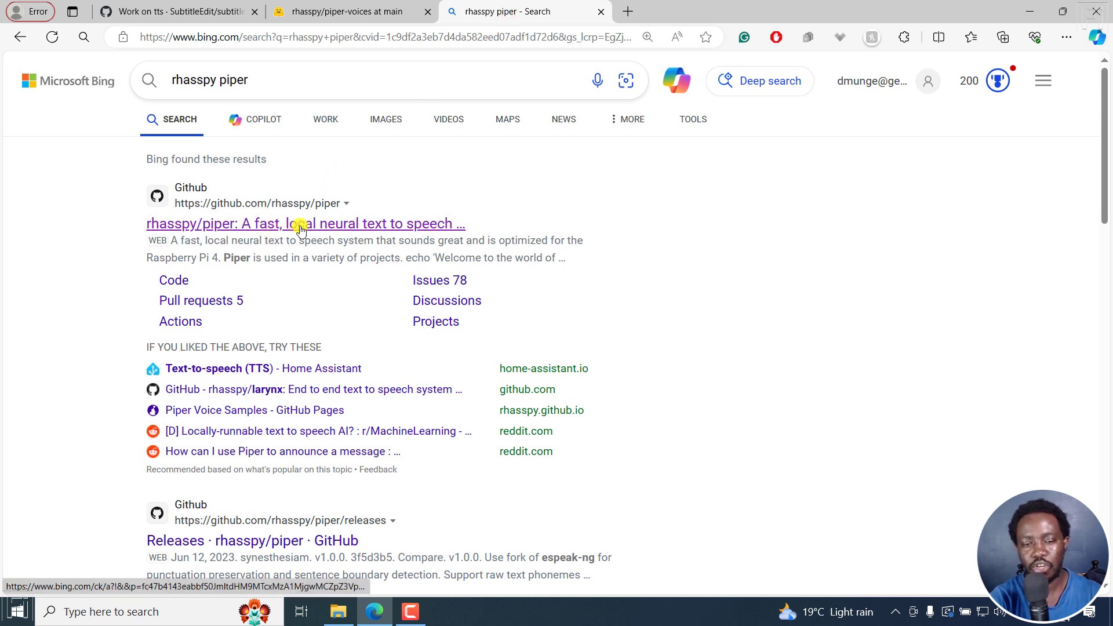
left_click(305, 223)
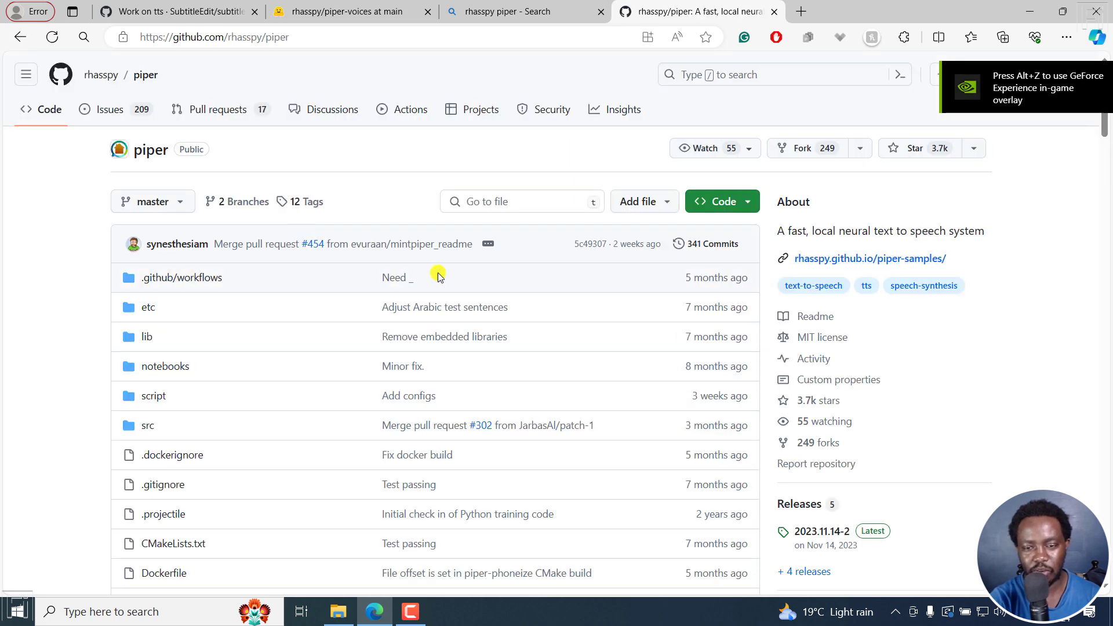
mouse_move(579, 254)
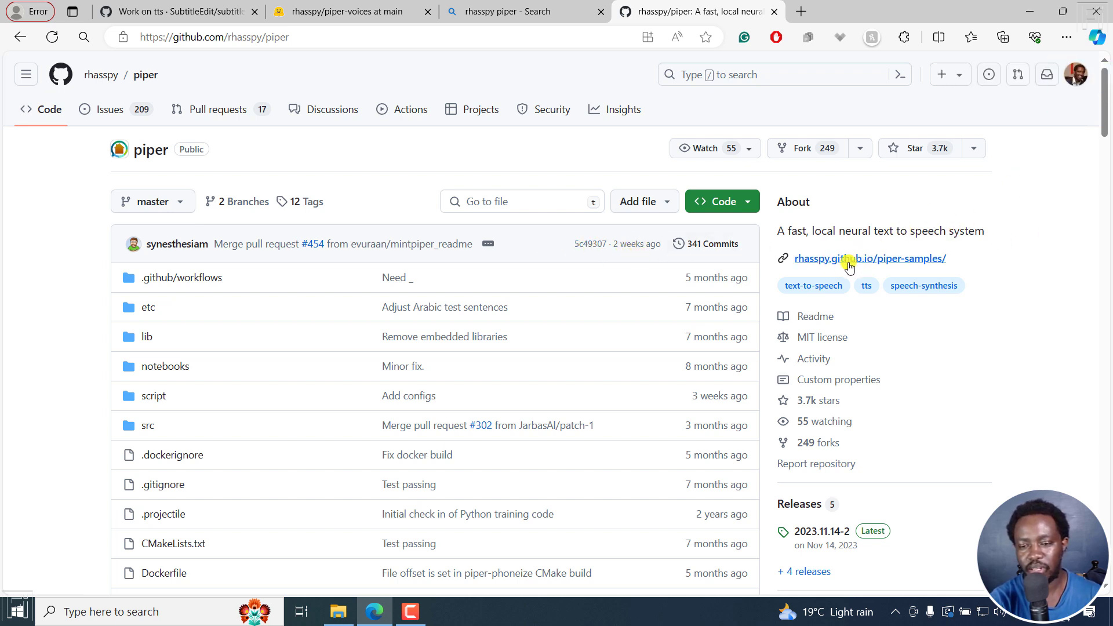
mouse_move(859, 260)
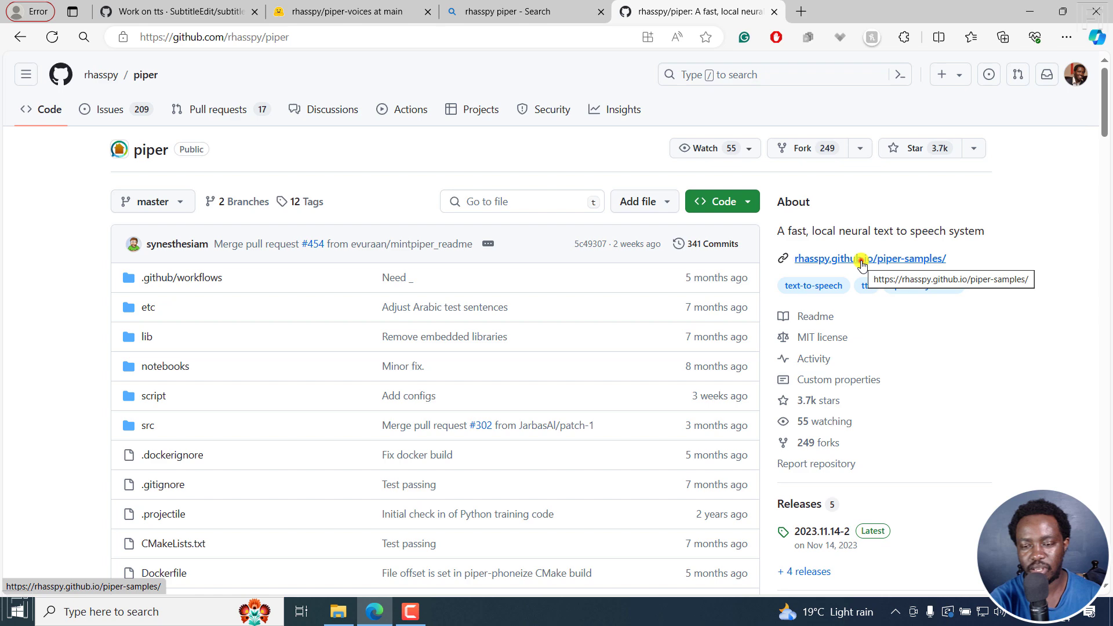
On the Piper Voice Samples site, choose Kiswahili and play the lanfrica-medium sample.
left_click(868, 258)
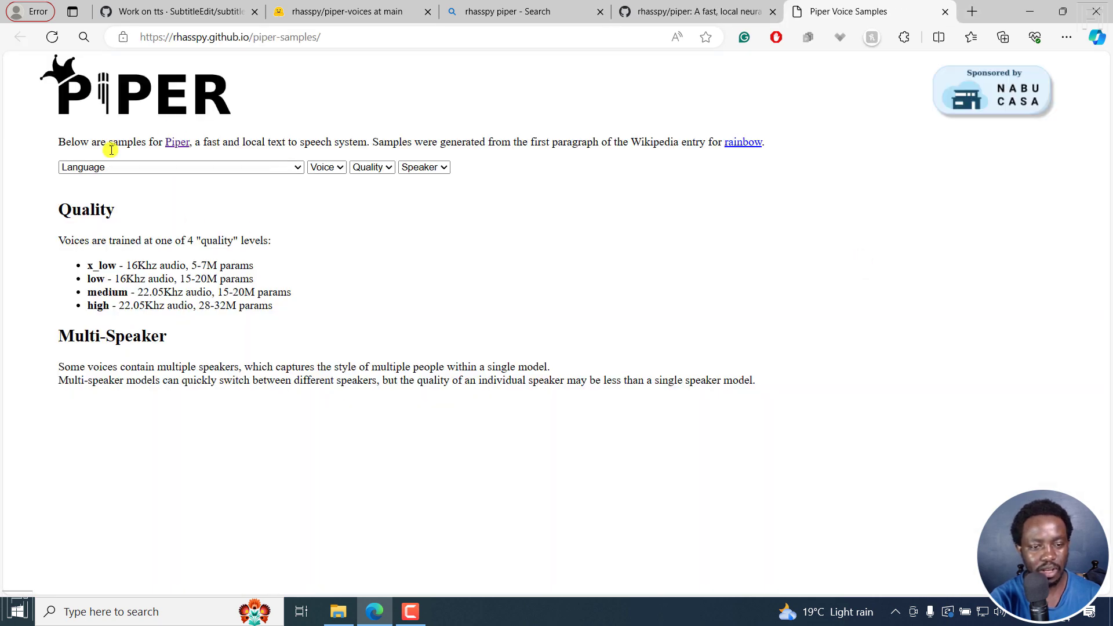
left_click(292, 167)
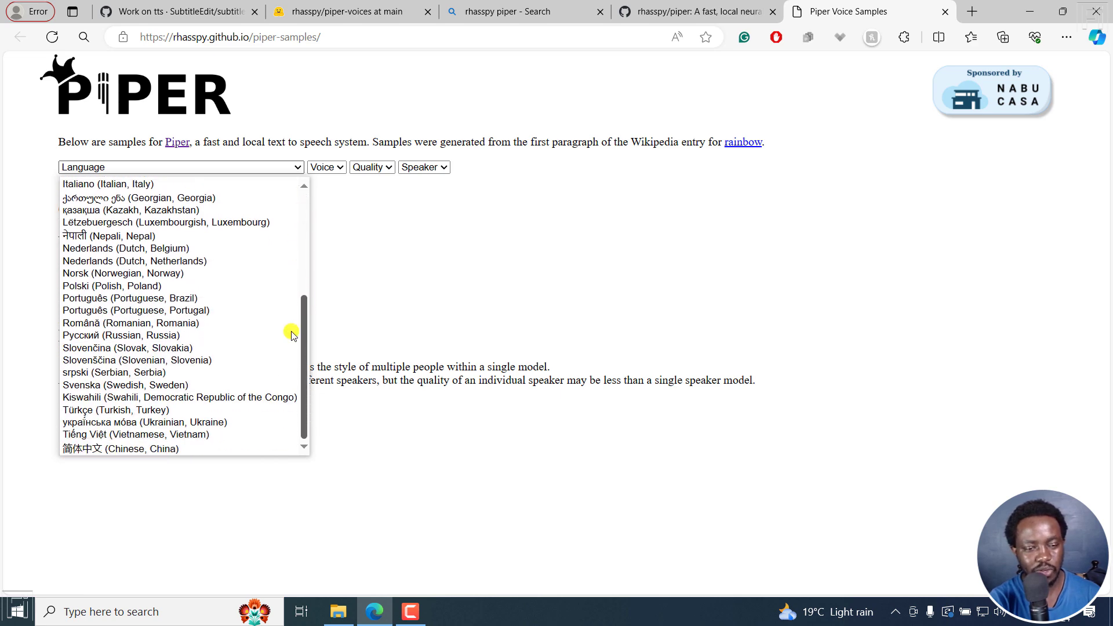
left_click(179, 396)
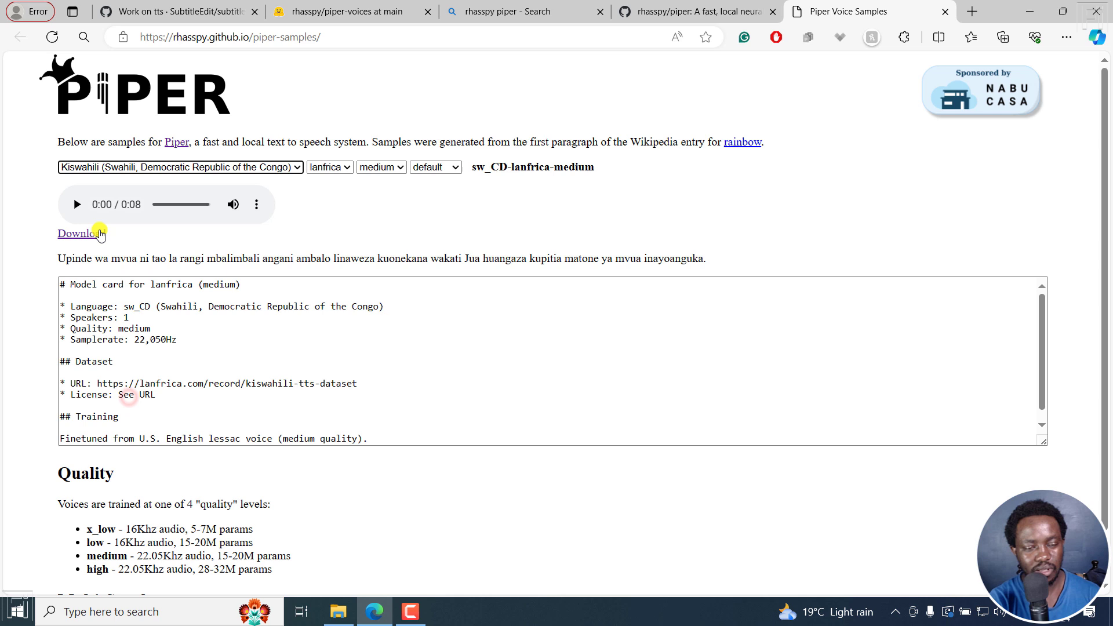
left_click(76, 204)
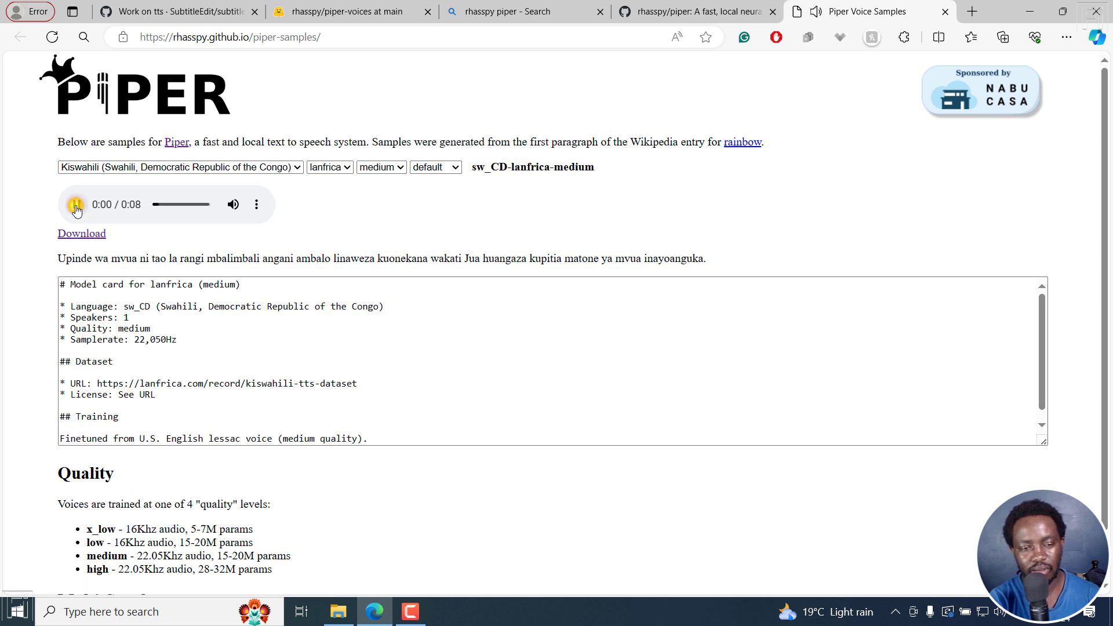
left_click(75, 204)
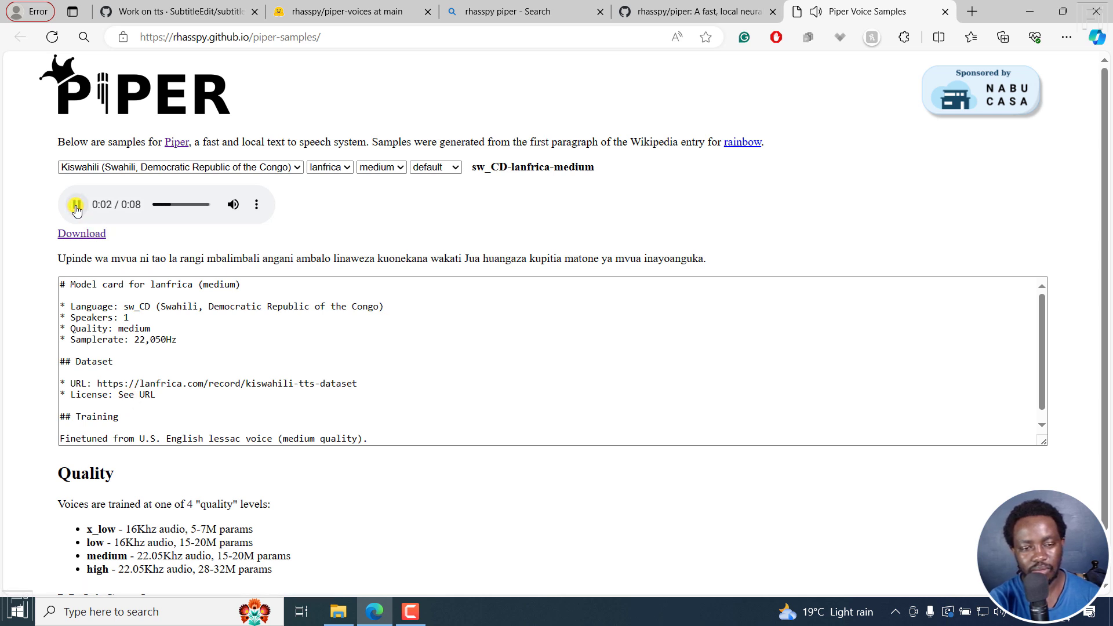
left_click(77, 204)
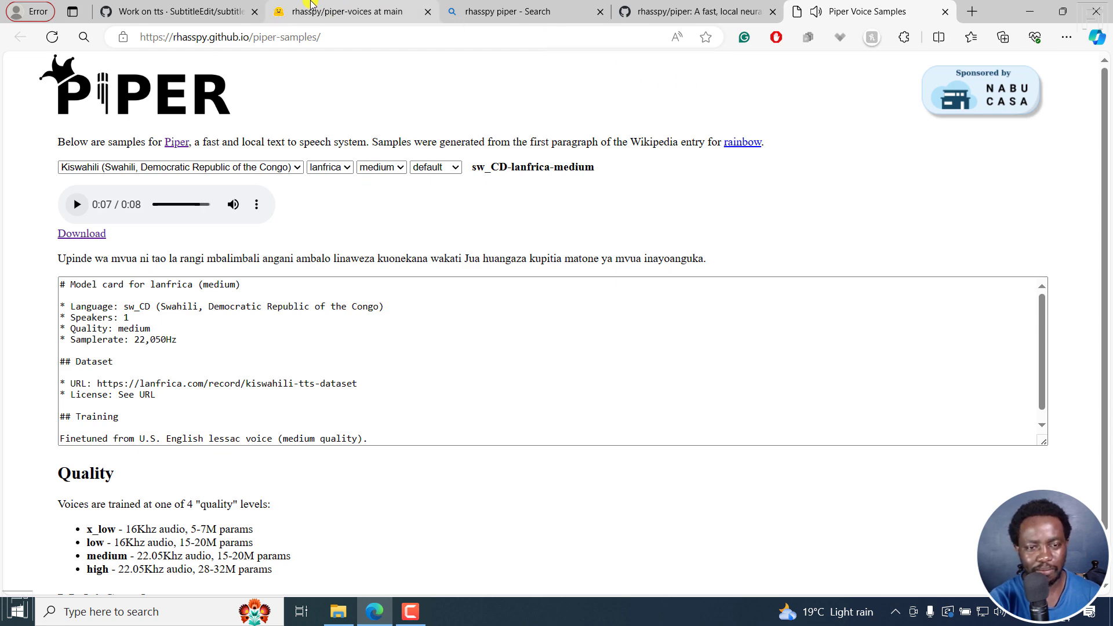
Show the rhasspy/piper-voices file listing on Hugging Face.
left_click(344, 11)
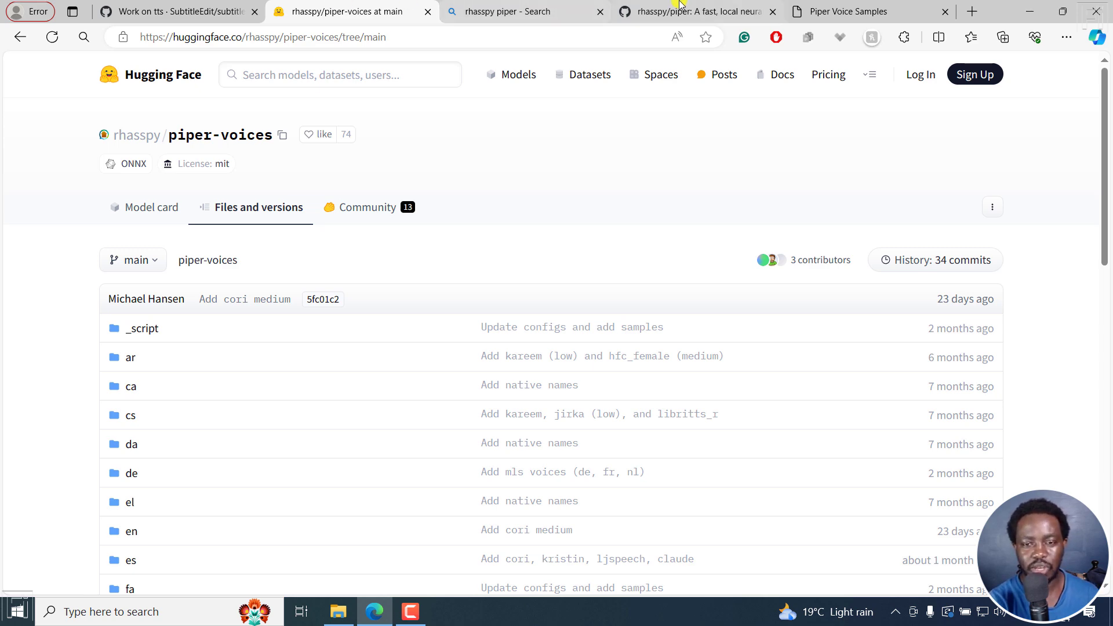
Scroll through the rhasspy/piper README's supported voices, installation and usage sections.
left_click(692, 12)
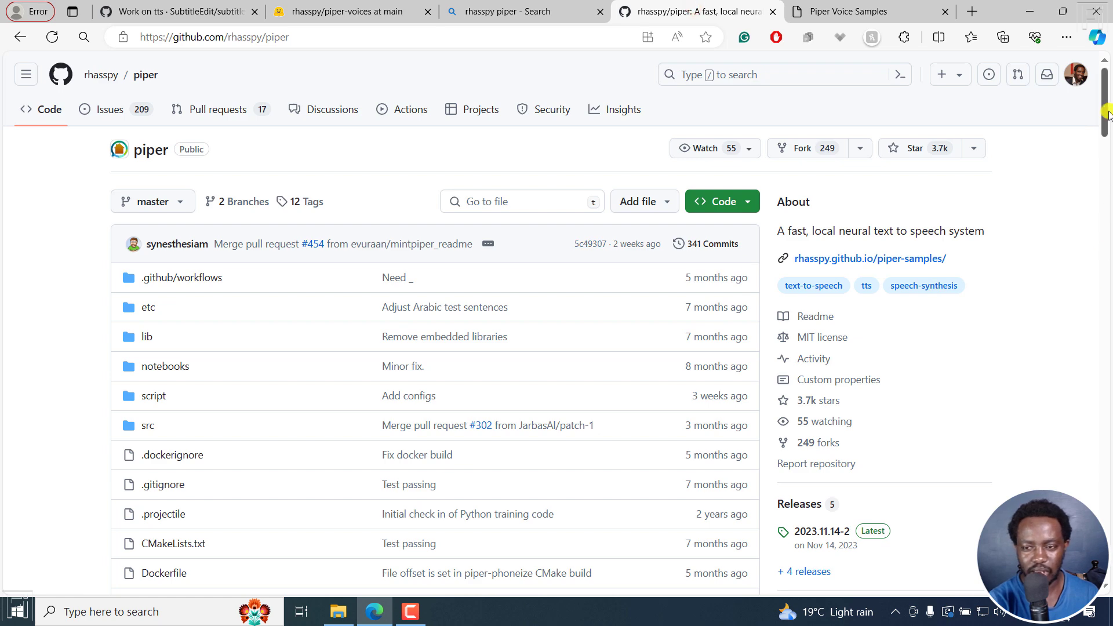
scroll("down", 3)
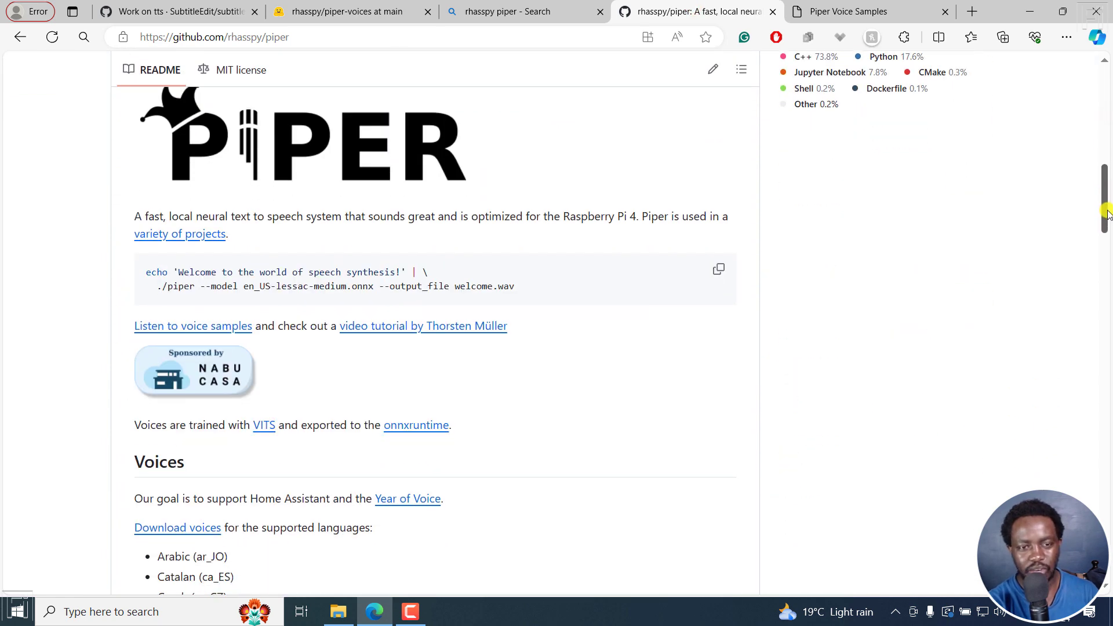
mouse_move(765, 264)
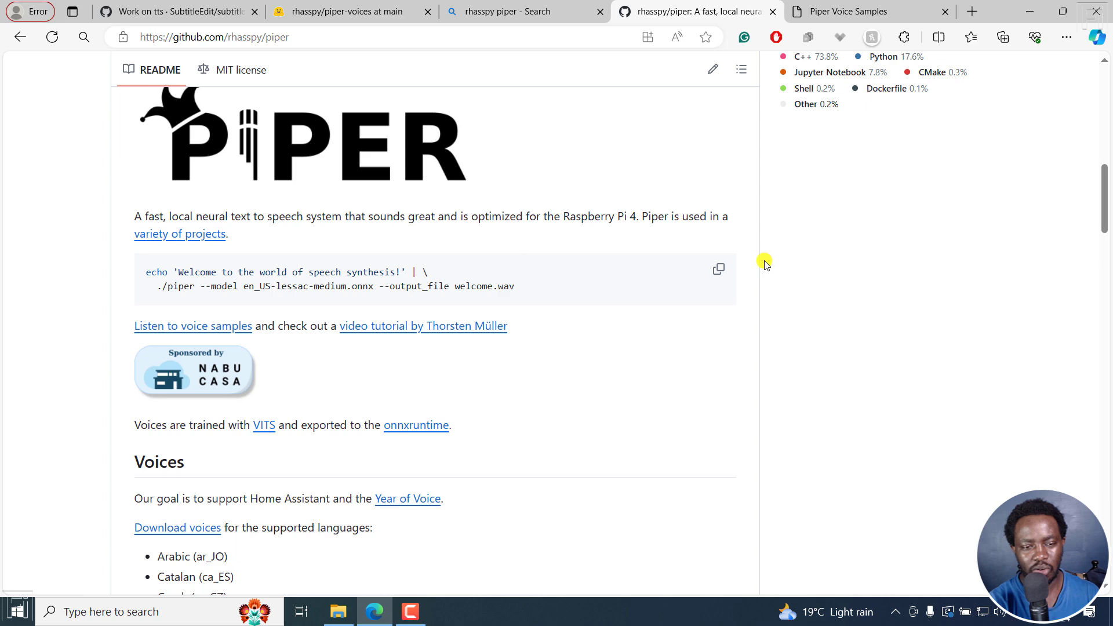
mouse_move(1104, 202)
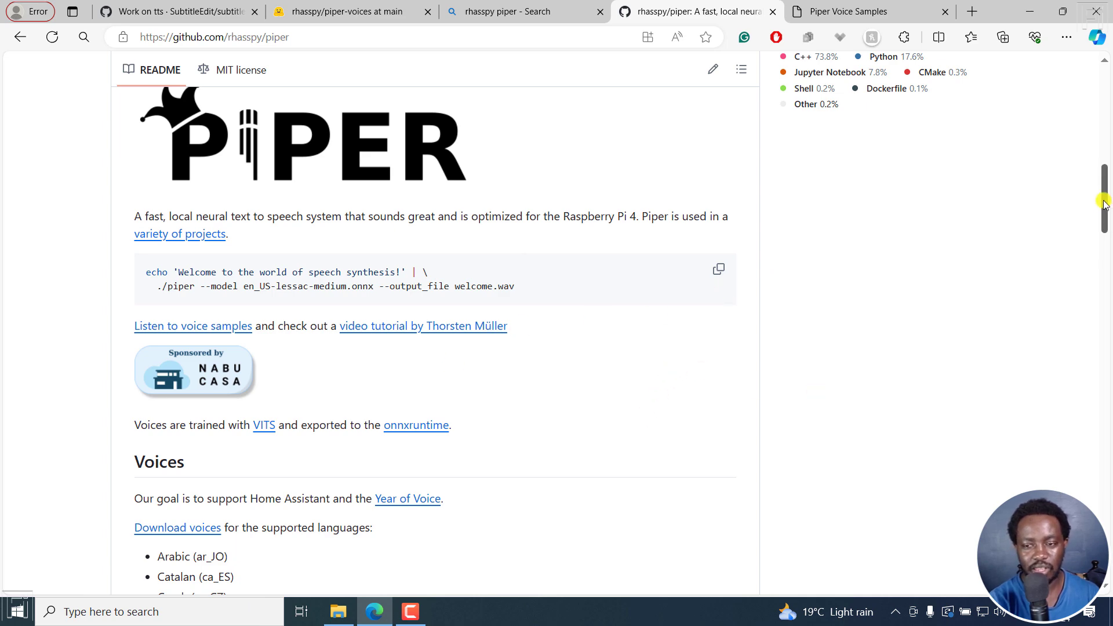
scroll("down", 3)
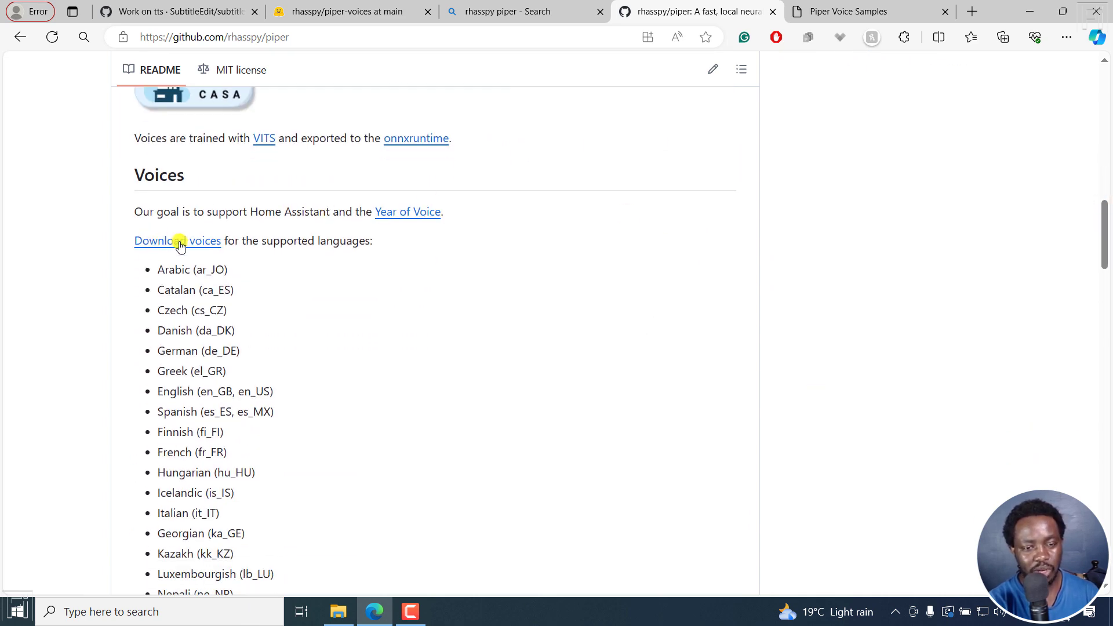
mouse_move(226, 273)
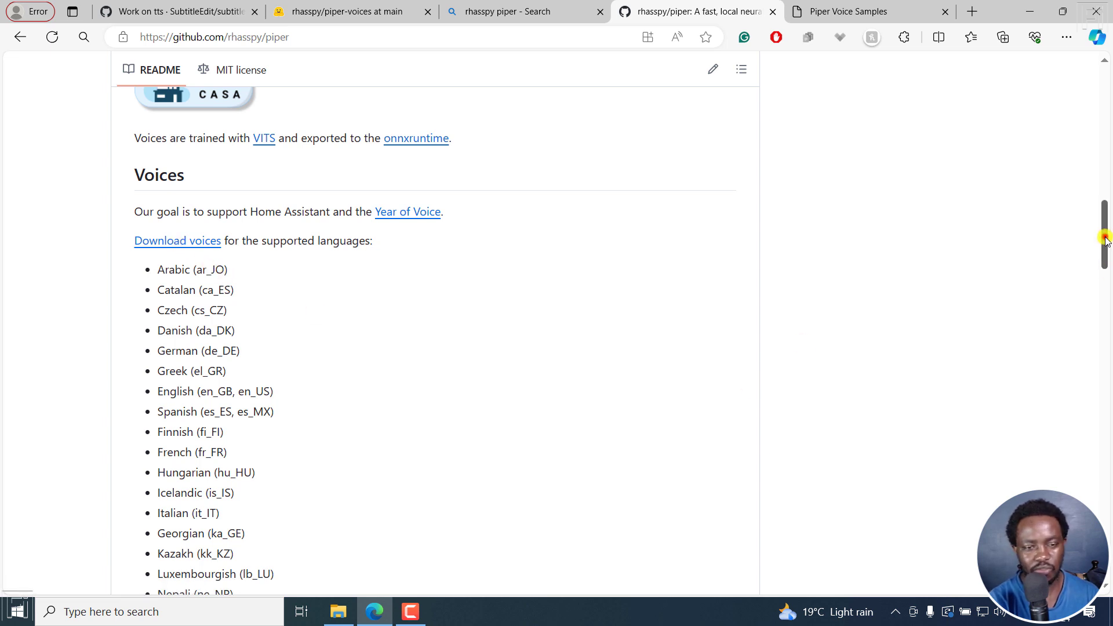
scroll("down", 3)
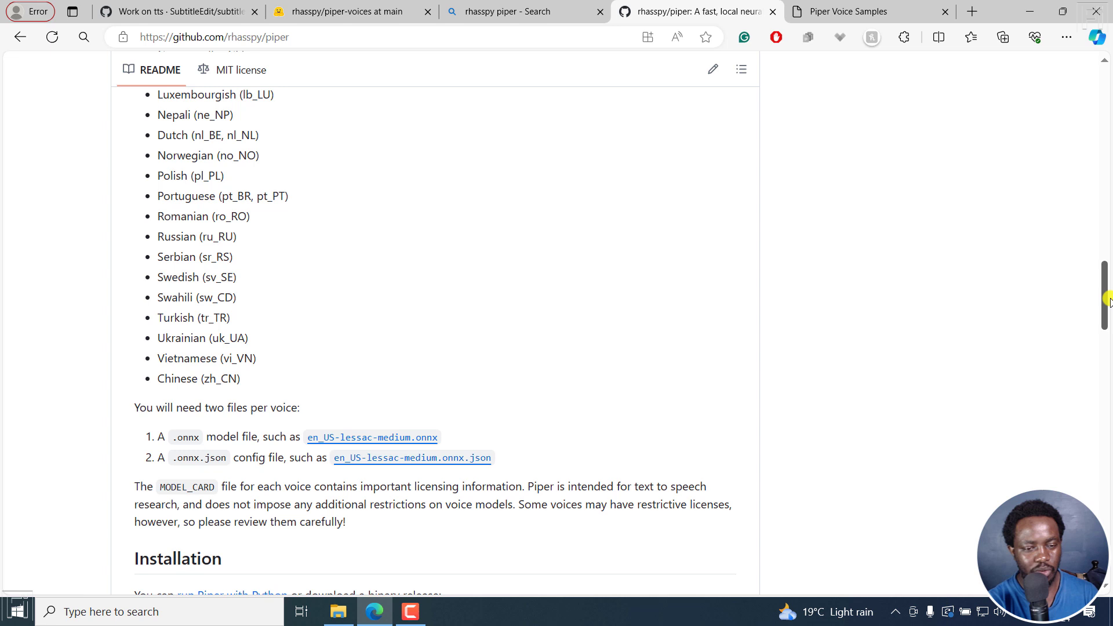
scroll("down", 3)
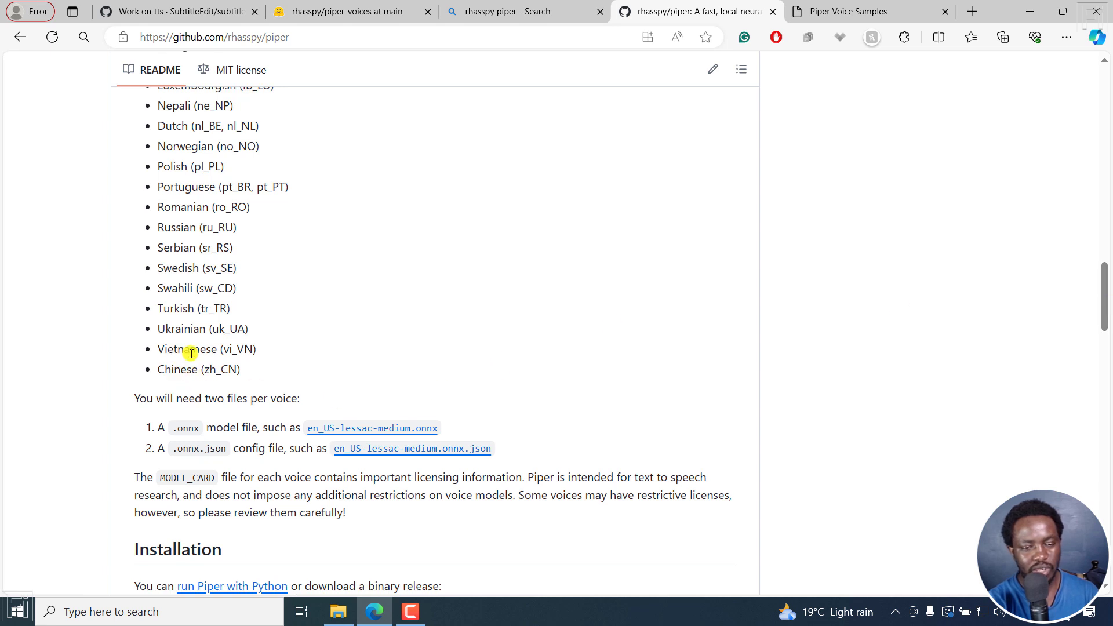
mouse_move(174, 283)
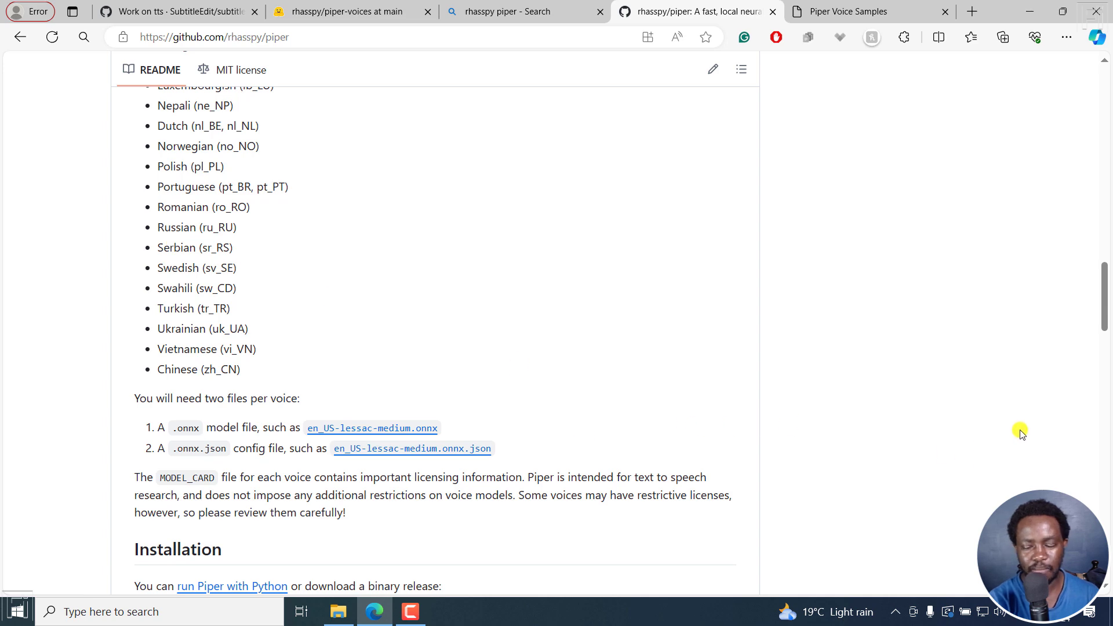
scroll("down", 3)
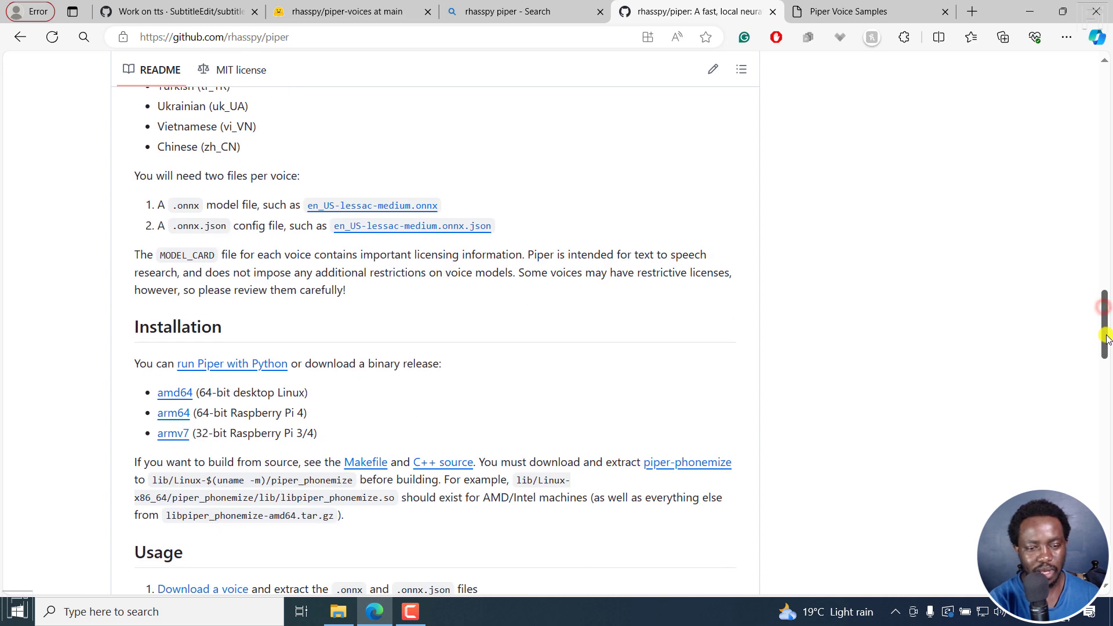
scroll("down", 3)
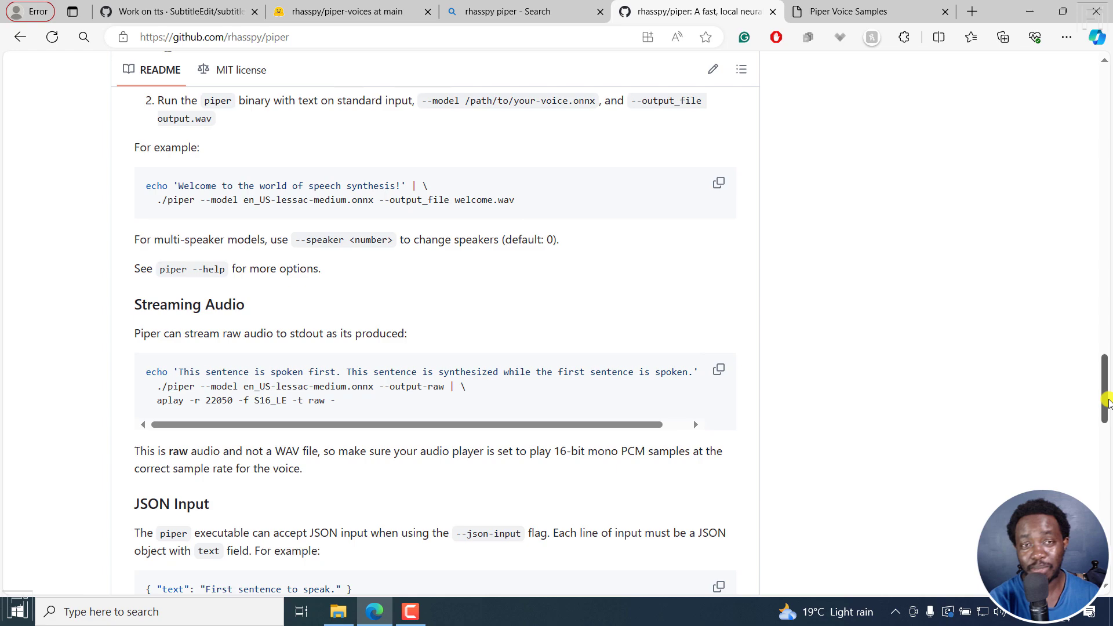
scroll("down", 3)
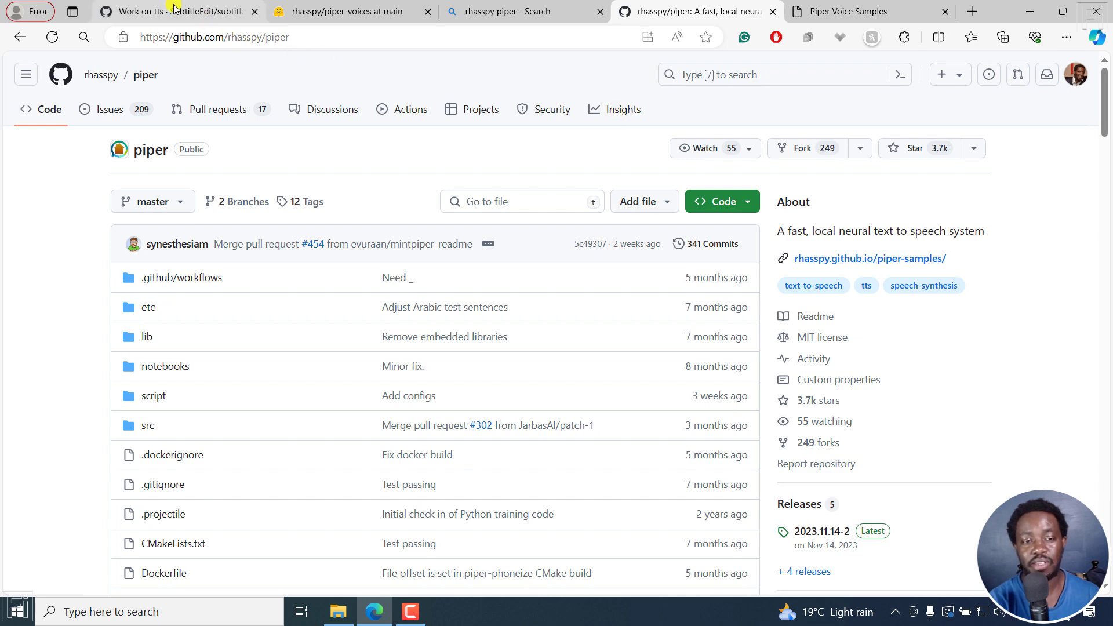
Return from the 'Work on tts' commit to the SubtitleEdit repository's main page.
left_click(173, 11)
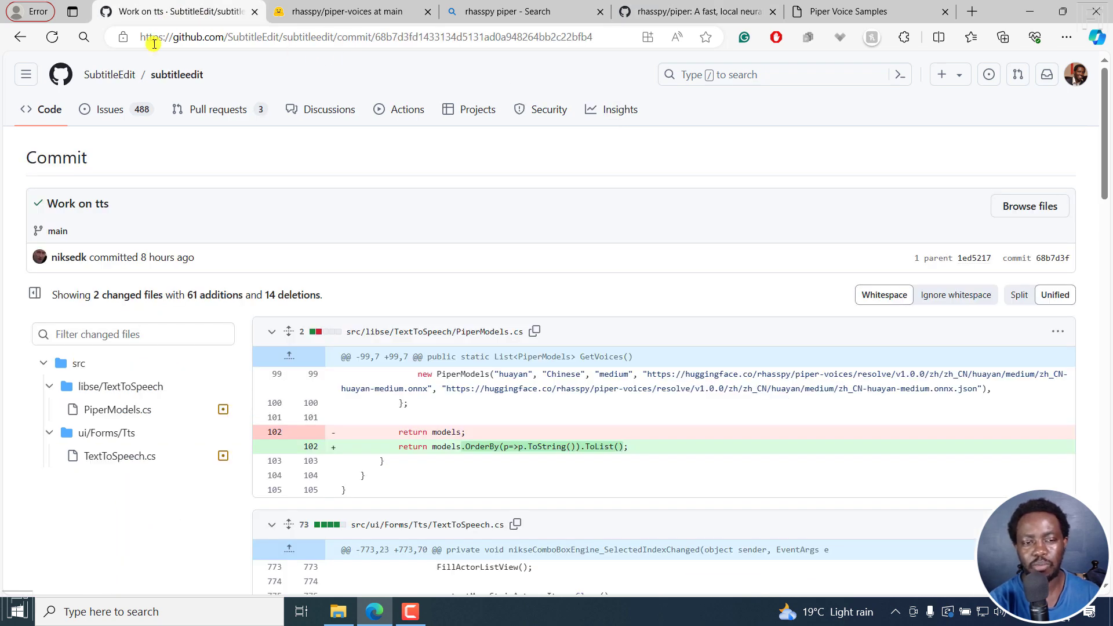
left_click(49, 109)
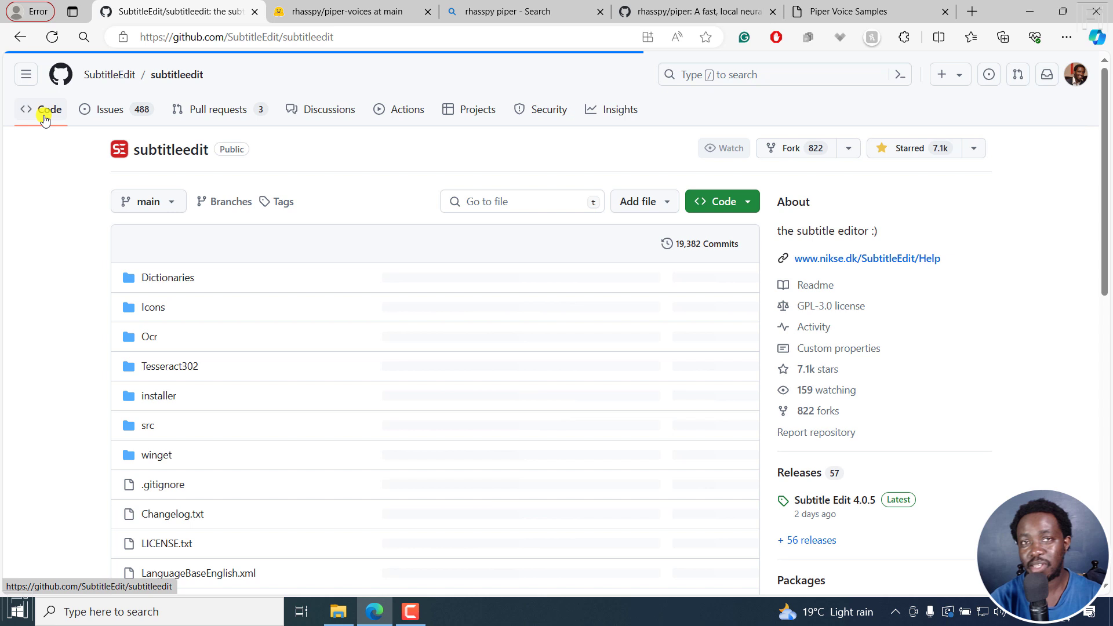